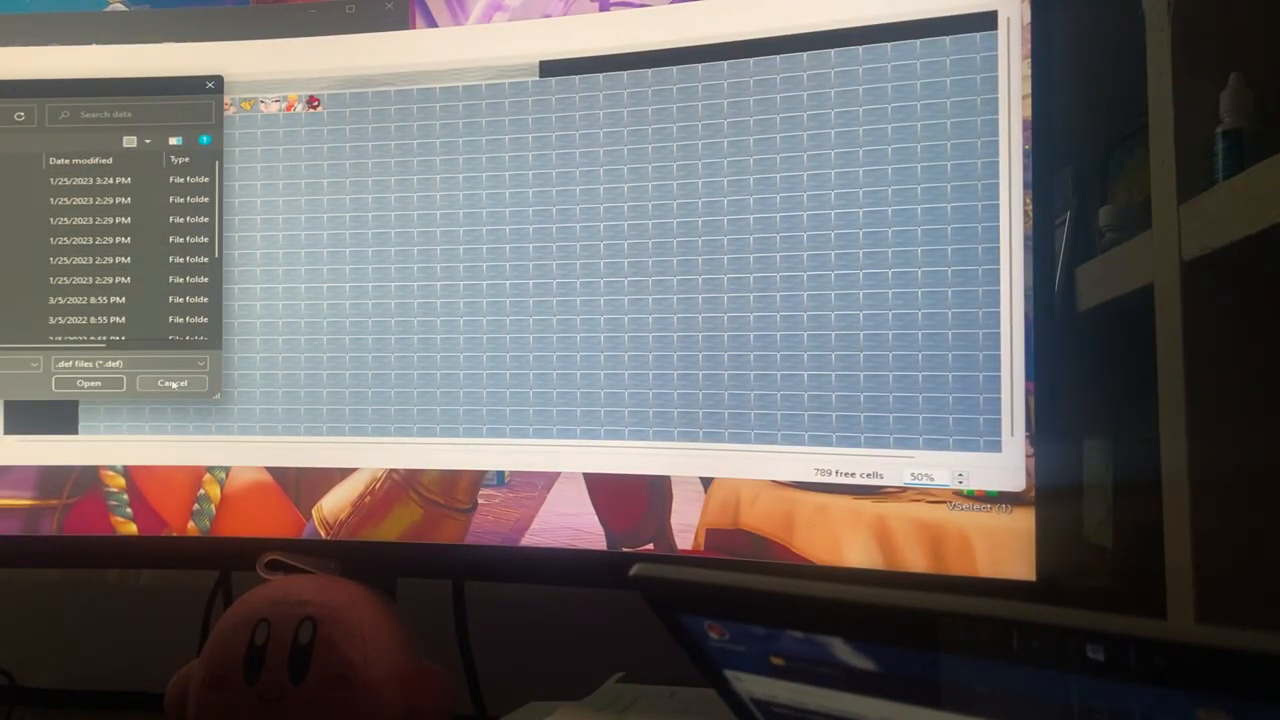
Cancel VSelect's open-motif dialog without loading a motif.
{"action": "left_click", "coordinate": [172, 383]}
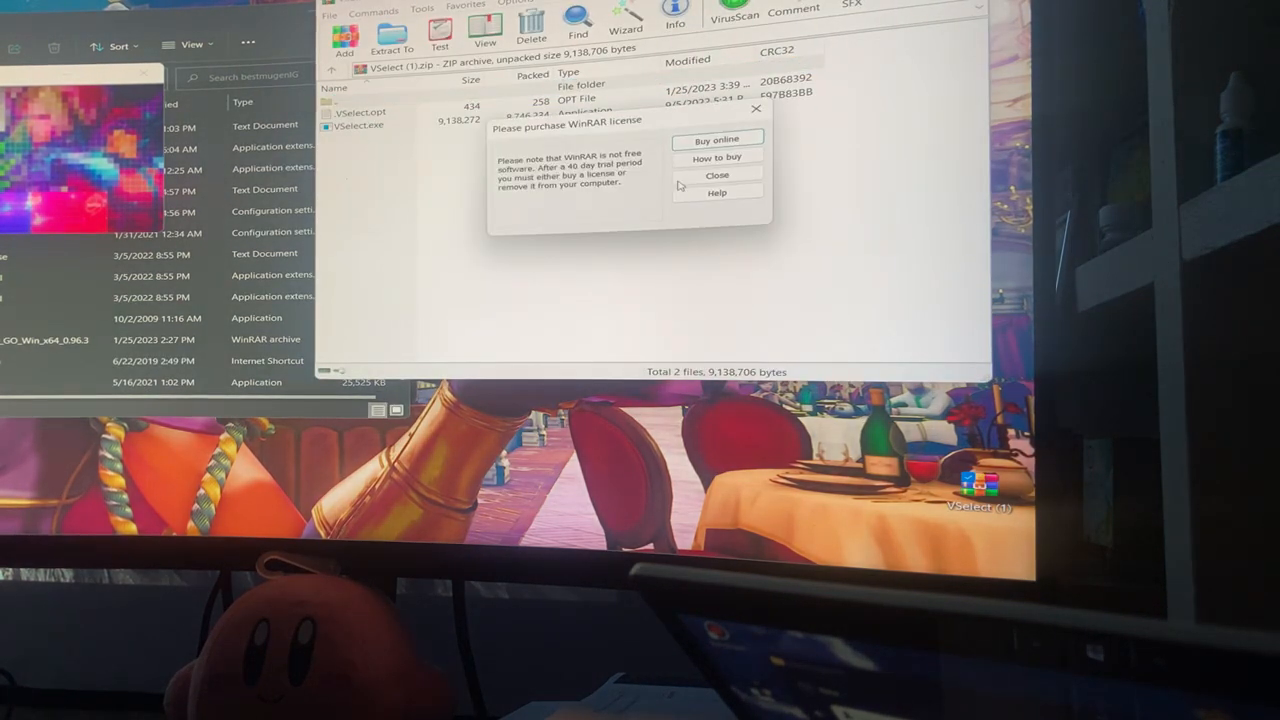
Dismiss the WinRAR trial license reminder.
{"action": "left_click", "coordinate": [716, 175]}
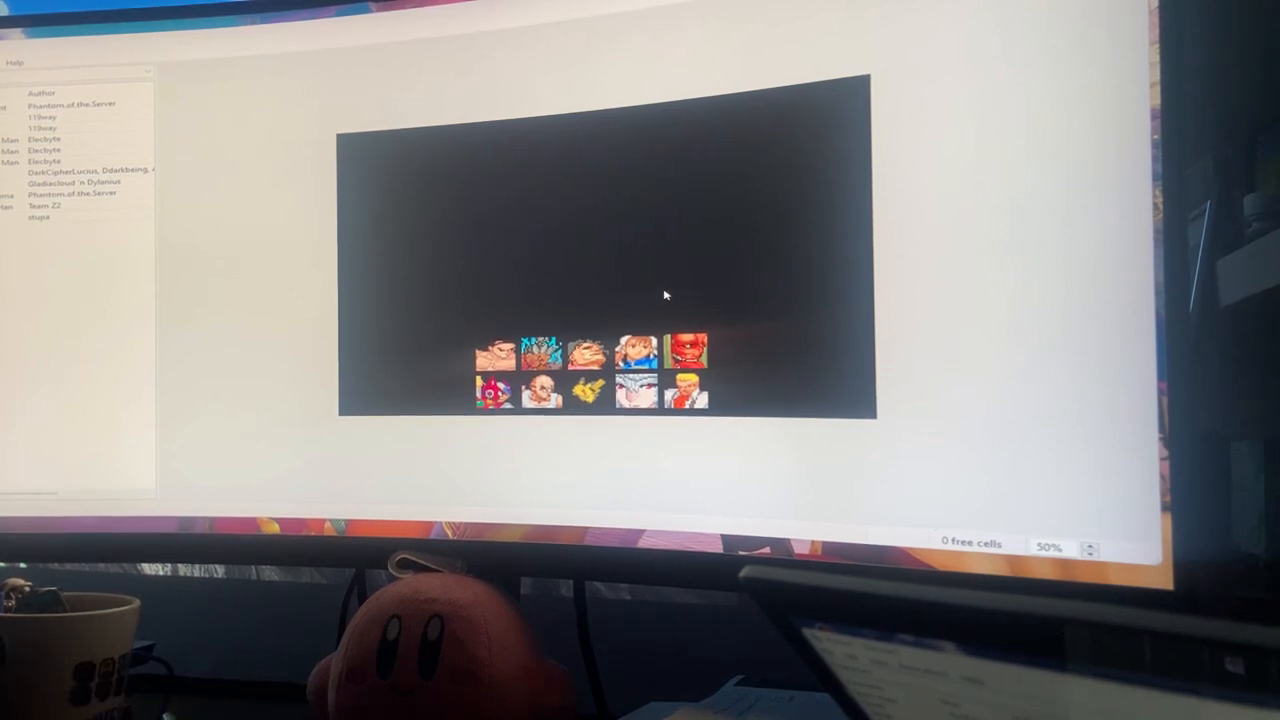
{"action": "mouse_move", "coordinate": [500, 190]}
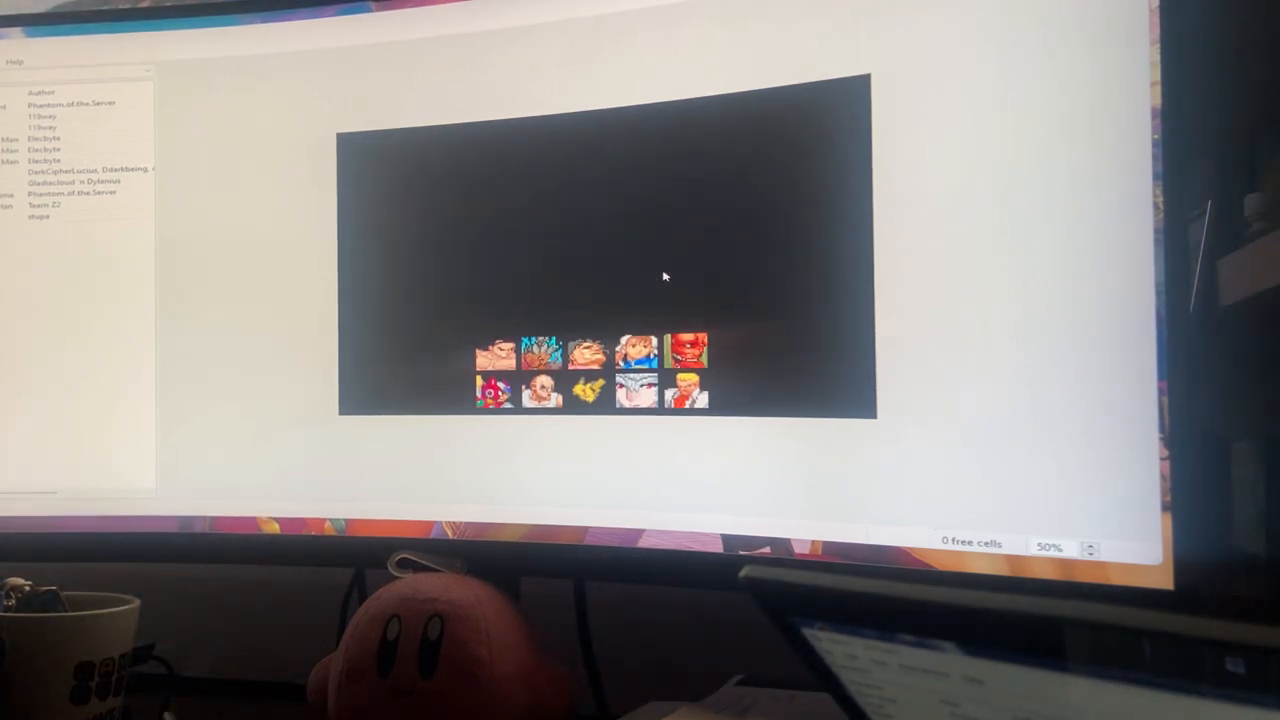
{"action": "mouse_move", "coordinate": [603, 264]}
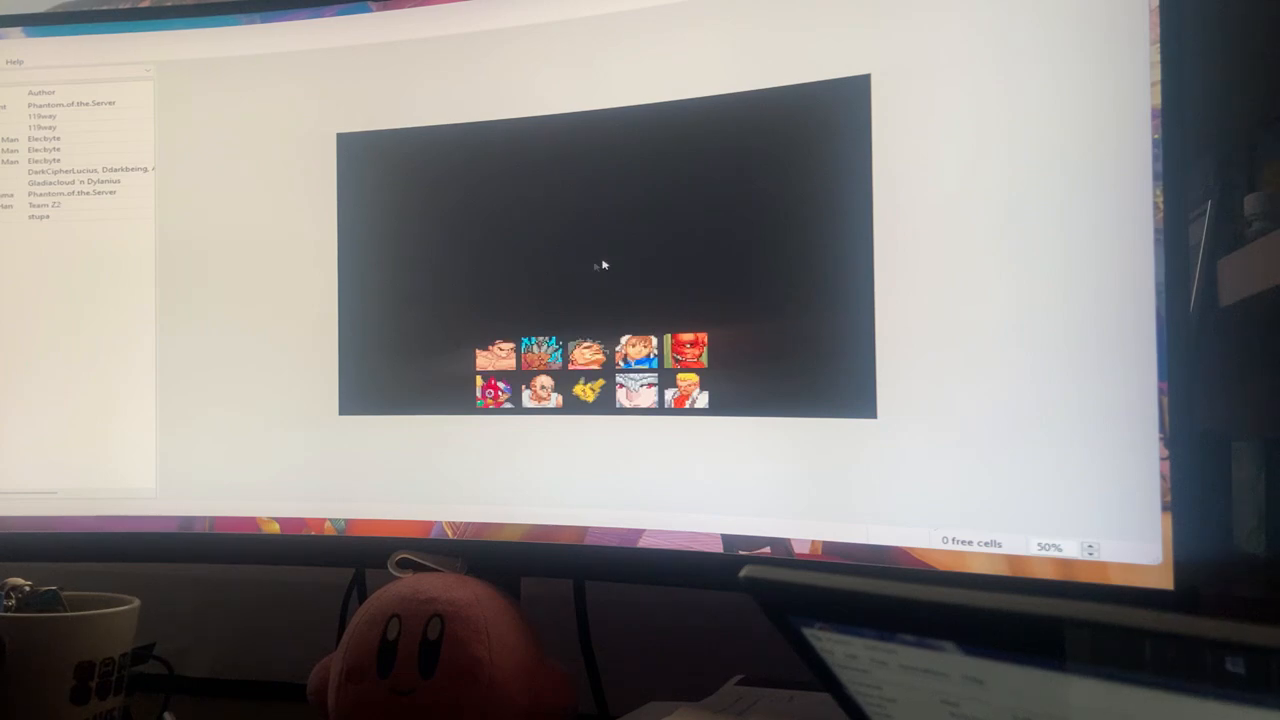
{"action": "mouse_move", "coordinate": [348, 268]}
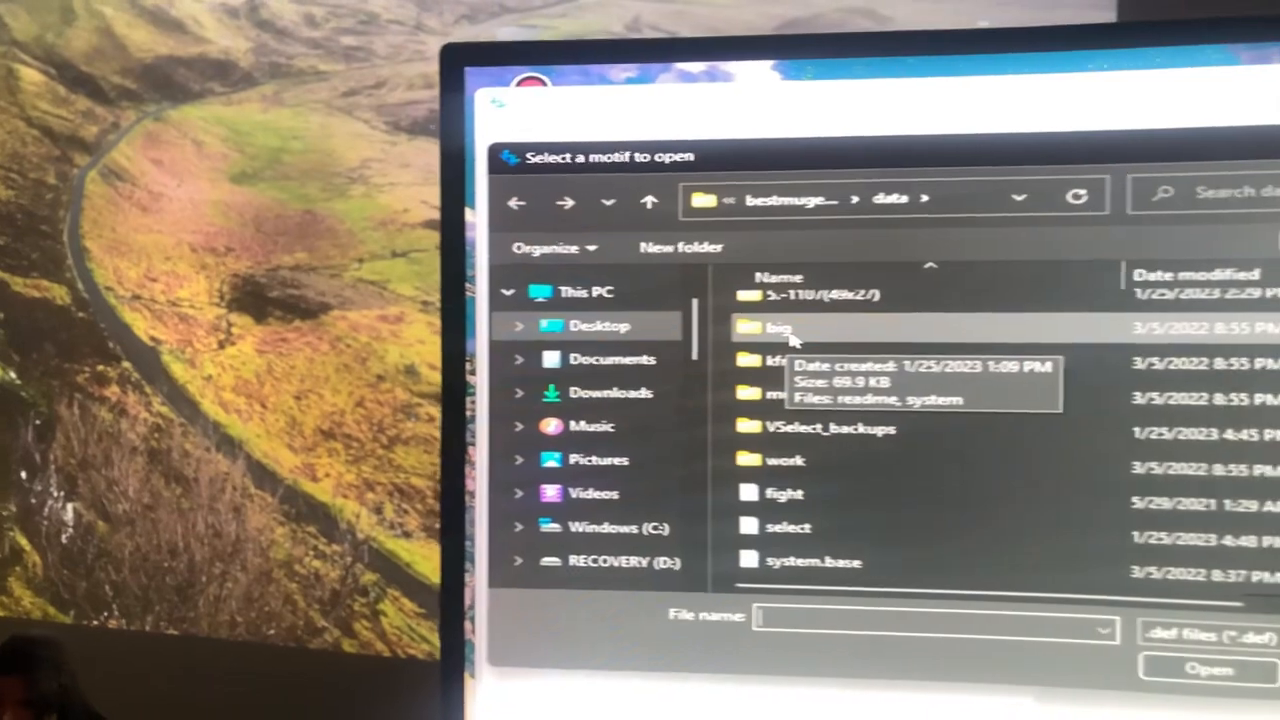
Open the big motif folder in the file chooser.
{"action": "double_click", "coordinate": [779, 327]}
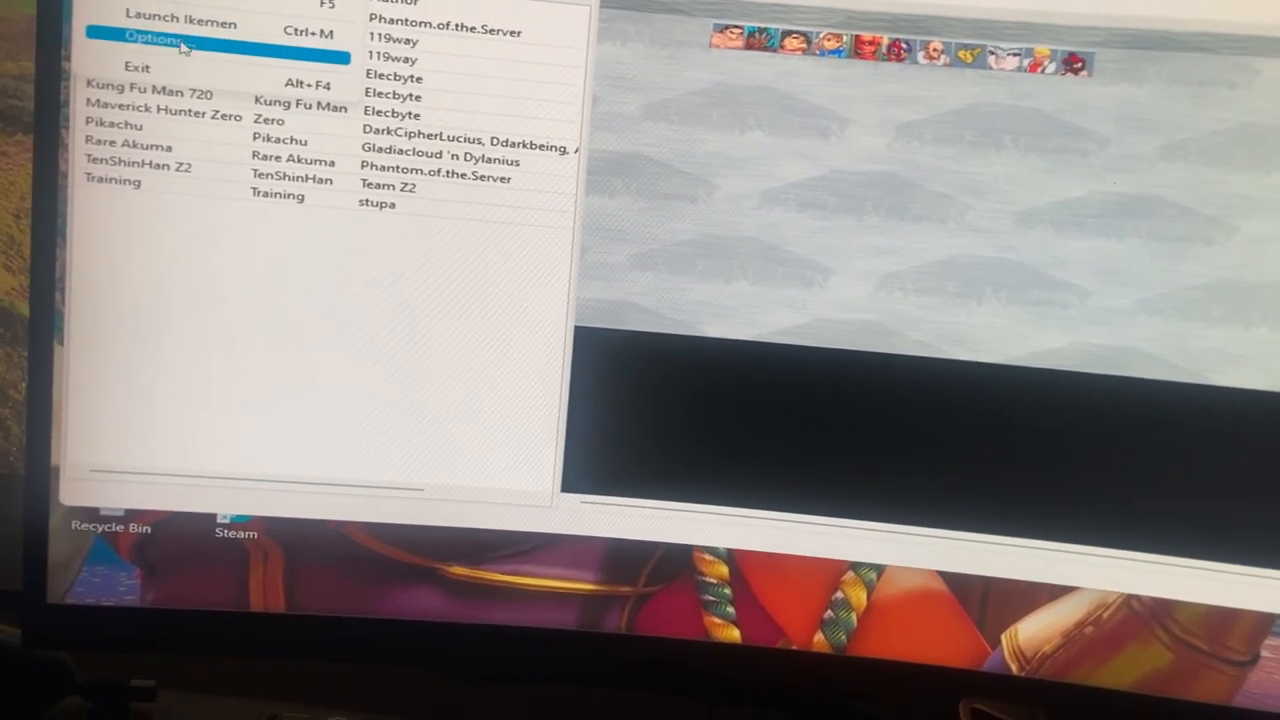
Open VSelect's settings from the File menu.
{"action": "left_click", "coordinate": [155, 37]}
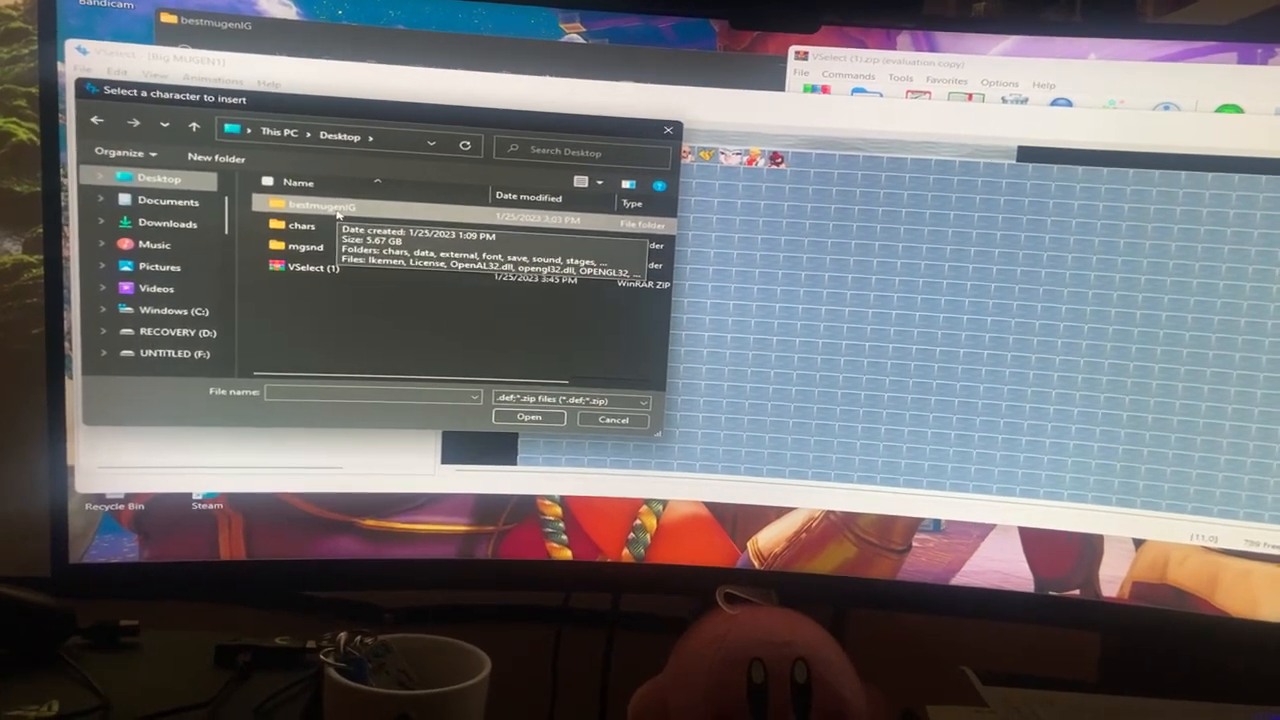
Browse bestmugenIG > chars > chars > (All-Stars) Ken_Kaneki and select its .def file.
{"action": "double_click", "coordinate": [302, 225]}
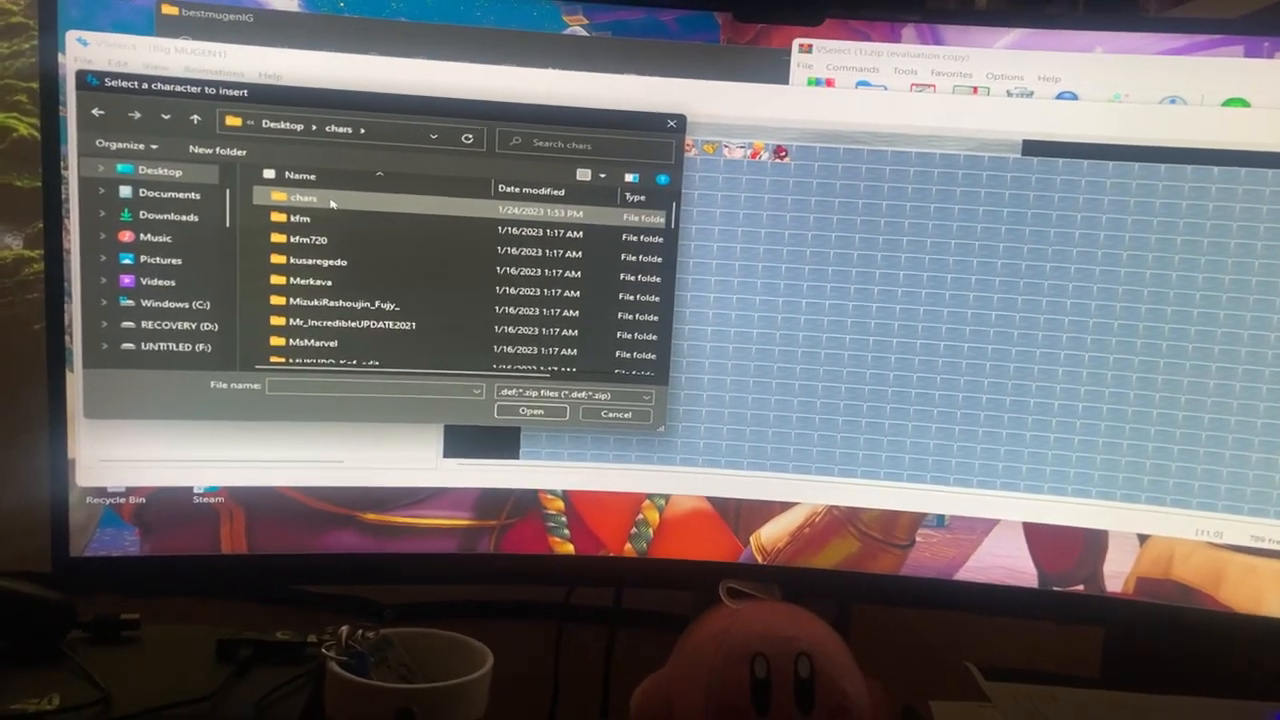
{"action": "double_click", "coordinate": [303, 197]}
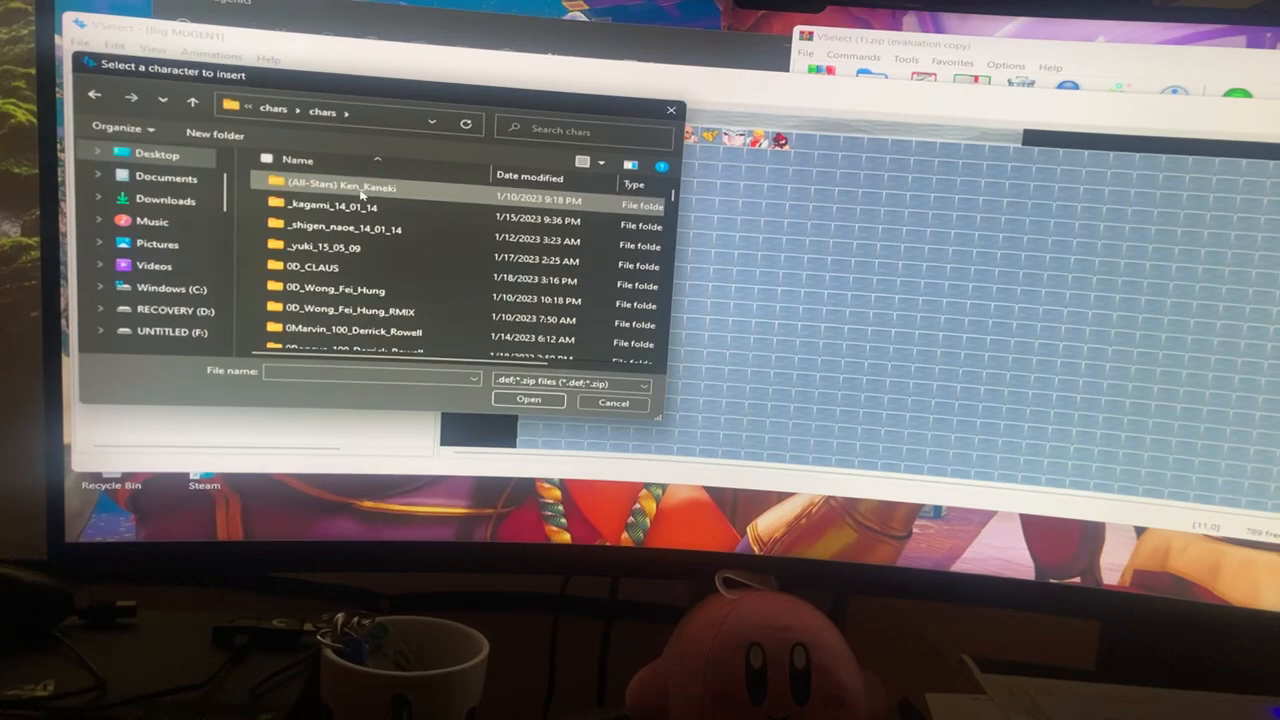
{"action": "double_click", "coordinate": [340, 186]}
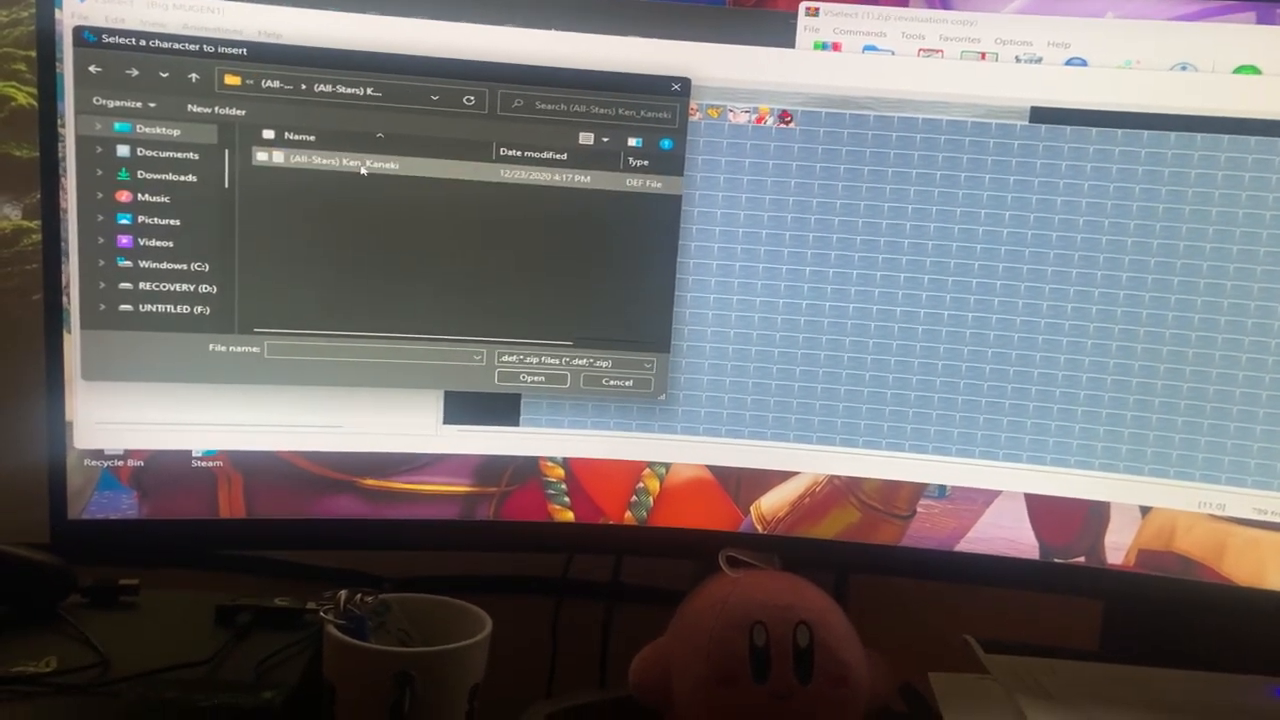
{"action": "left_click", "coordinate": [532, 382]}
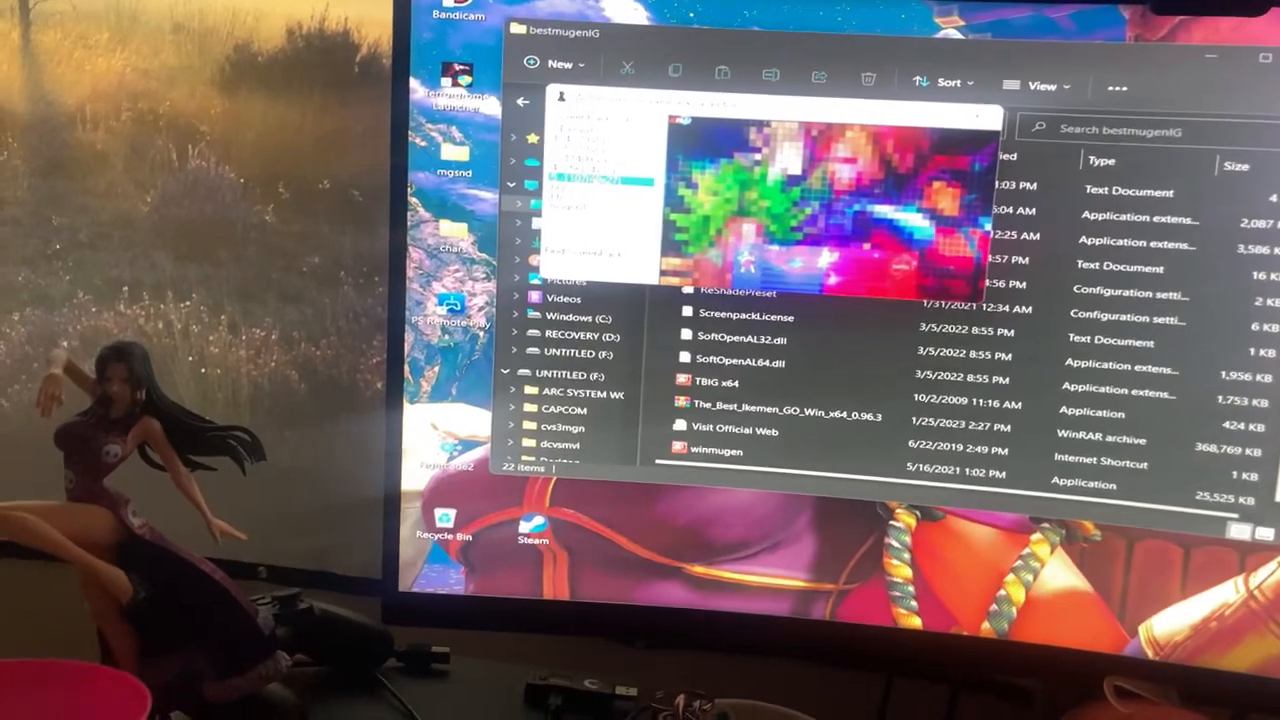
{"action": "double_click", "coordinate": [776, 401]}
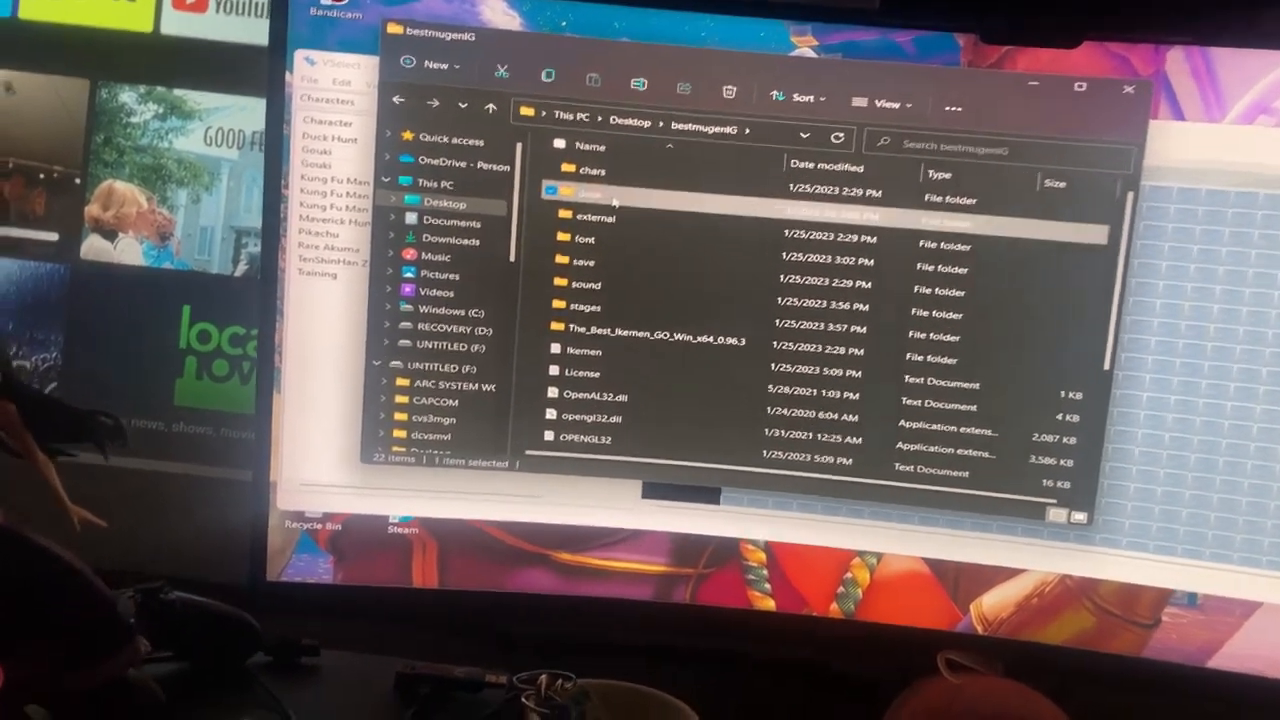
Open bestmugenIG > data > big > system in Notepad.
{"action": "double_click", "coordinate": [590, 191]}
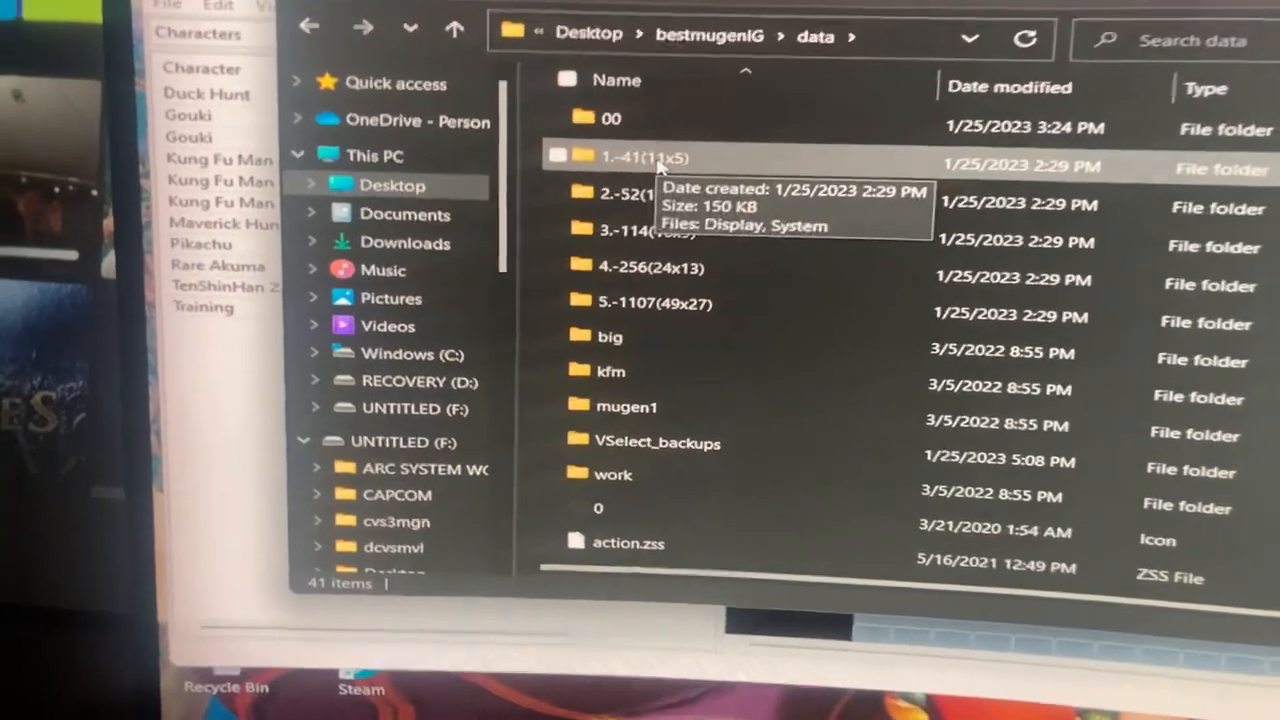
{"action": "left_click", "coordinate": [610, 337]}
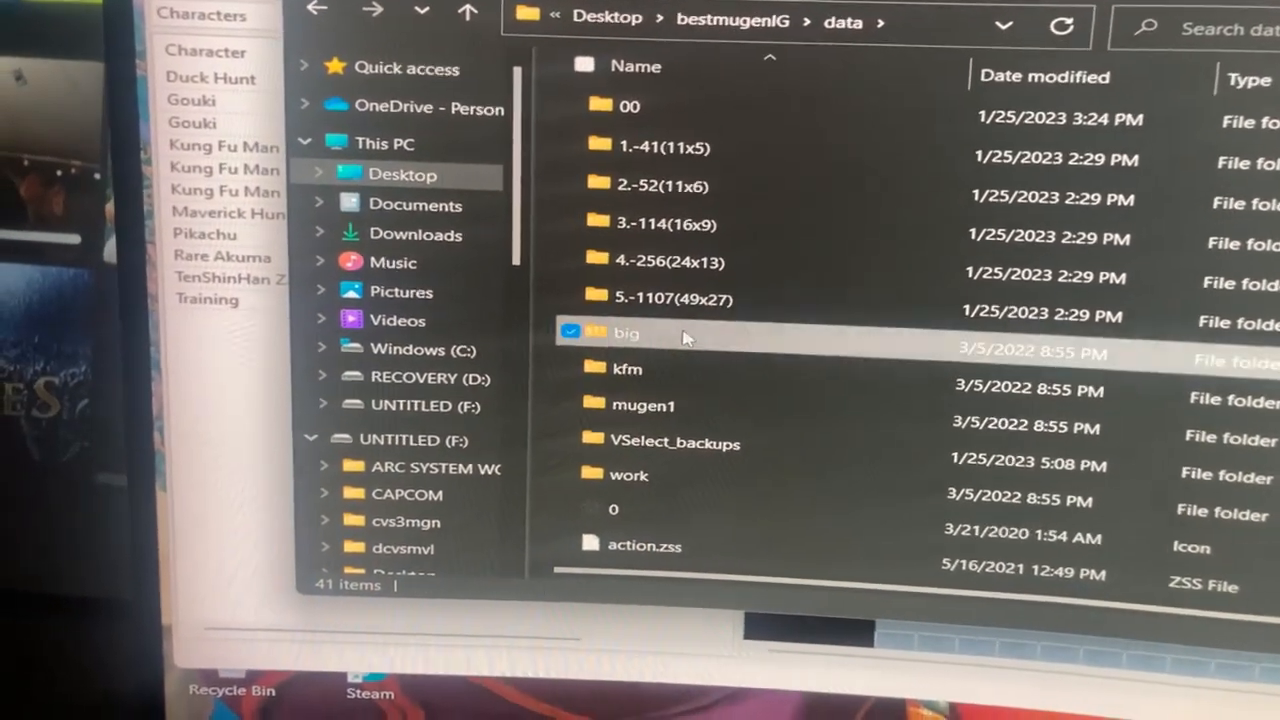
{"action": "double_click", "coordinate": [625, 332]}
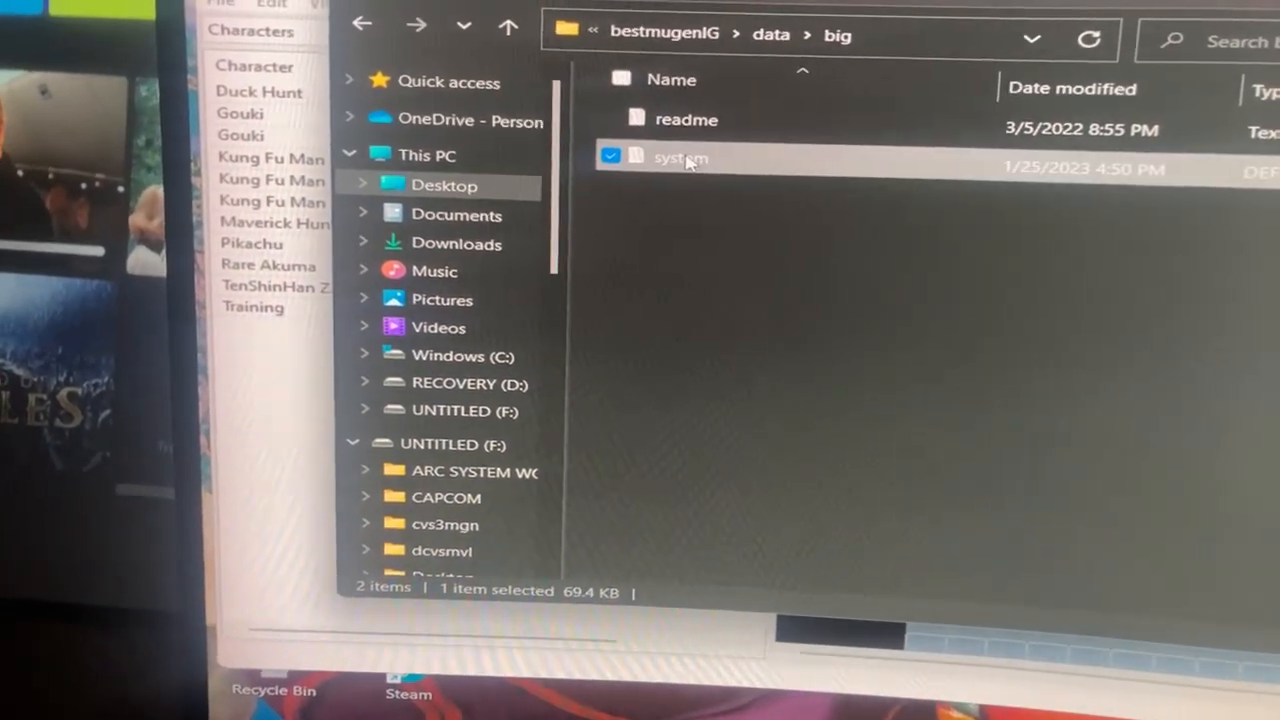
{"action": "double_click", "coordinate": [679, 158]}
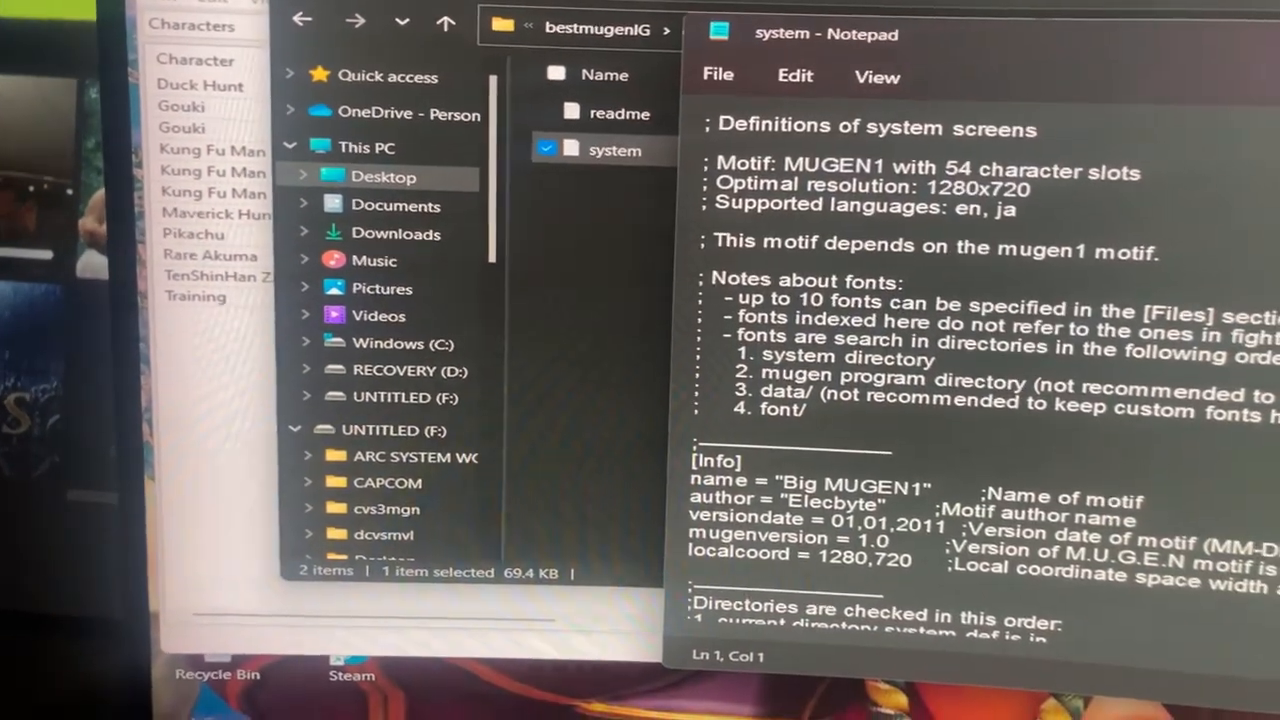
Scroll through the Big MUGEN1 system.def definitions in Notepad.
{"action": "scroll", "scroll_direction": "down", "scroll_amount": 3}
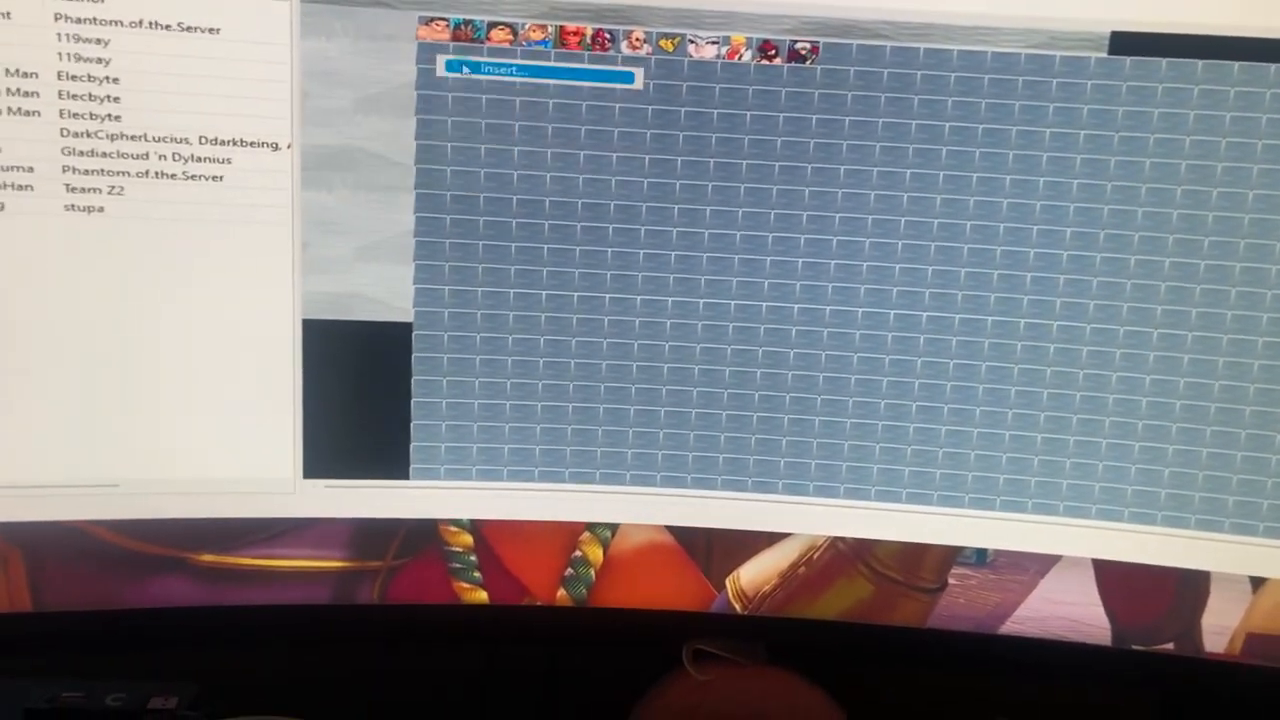
Insert a character into an empty slot, browsing chars down to the redsnakeAI folder.
{"action": "left_click", "coordinate": [503, 69]}
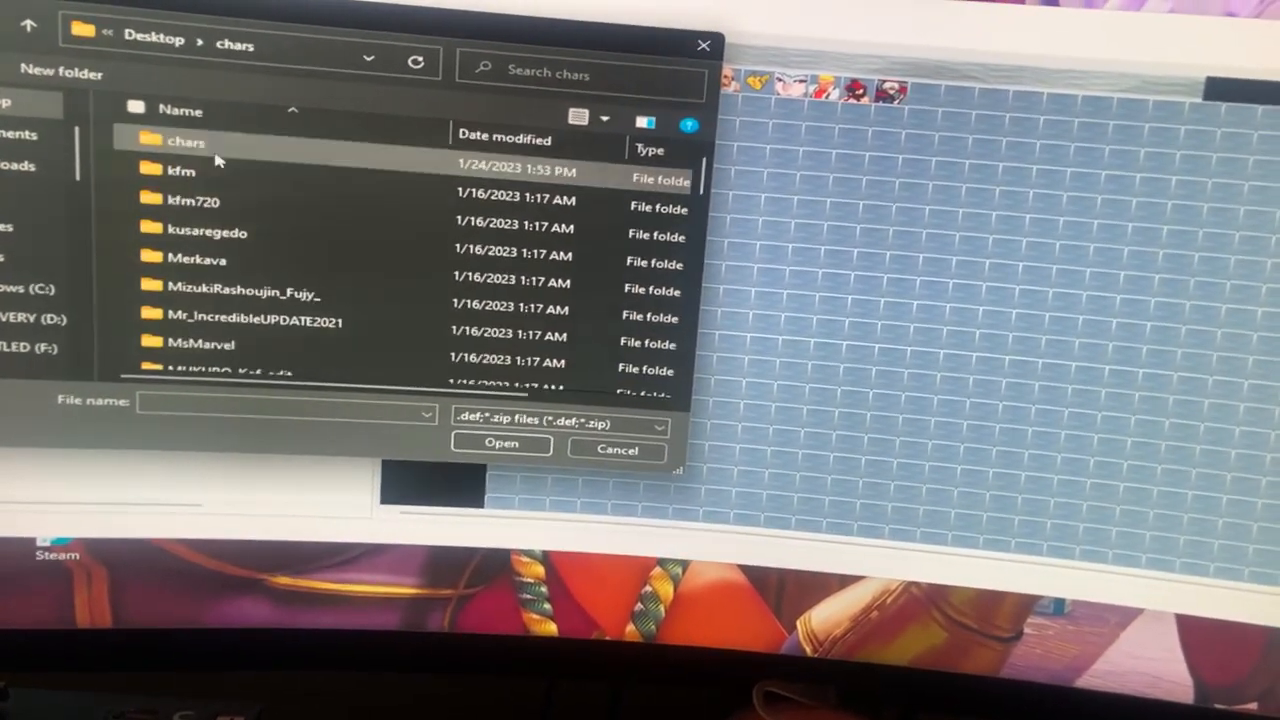
{"action": "double_click", "coordinate": [186, 141]}
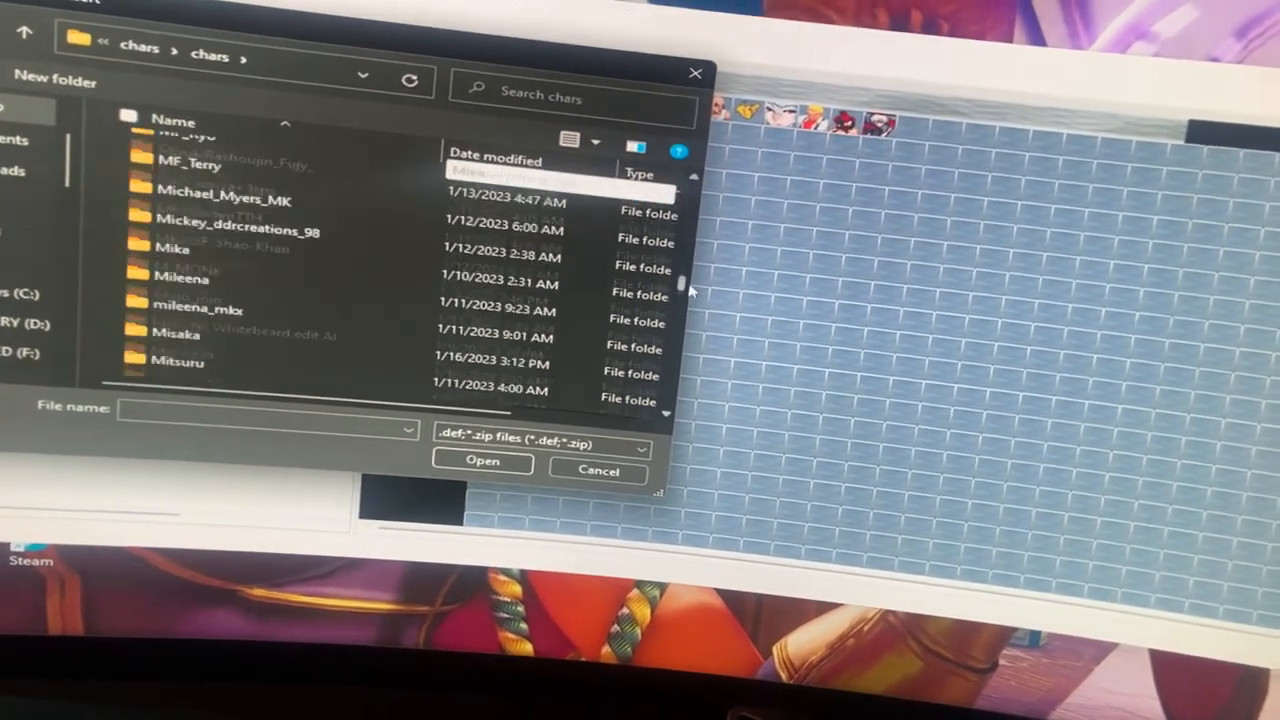
{"action": "scroll", "scroll_direction": "down", "scroll_amount": 3}
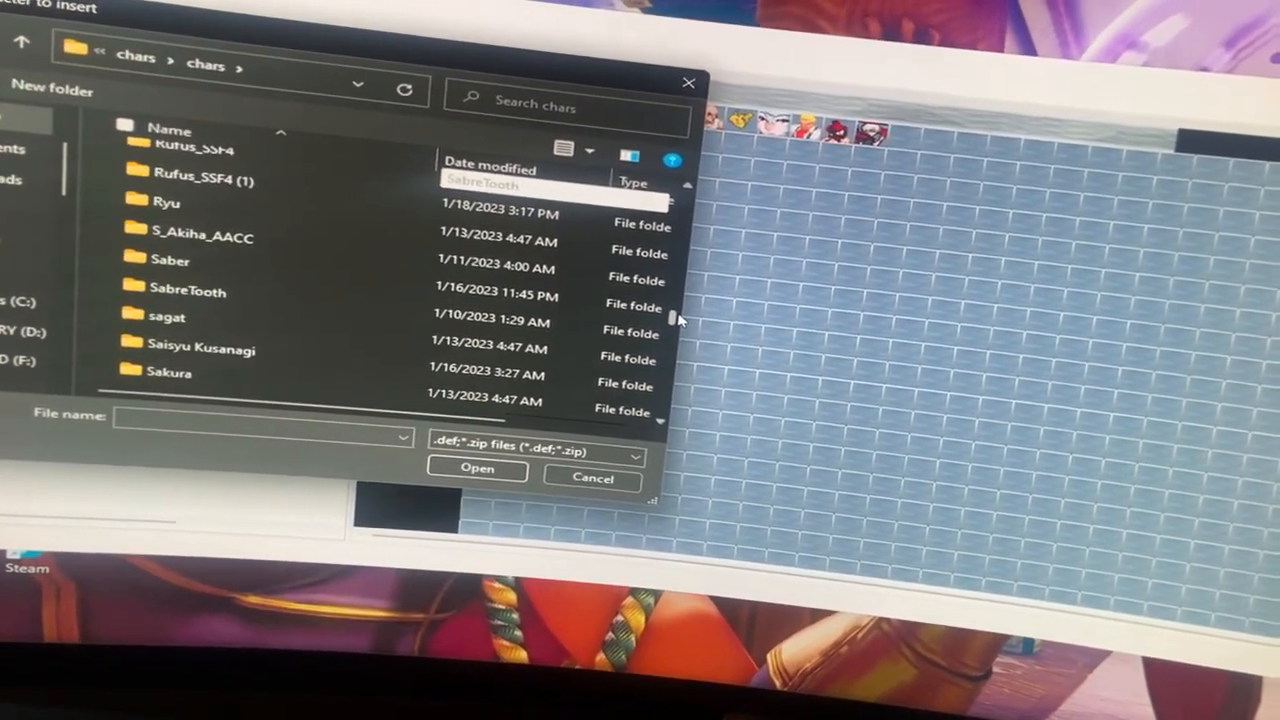
{"action": "scroll", "scroll_direction": "down", "scroll_amount": 3}
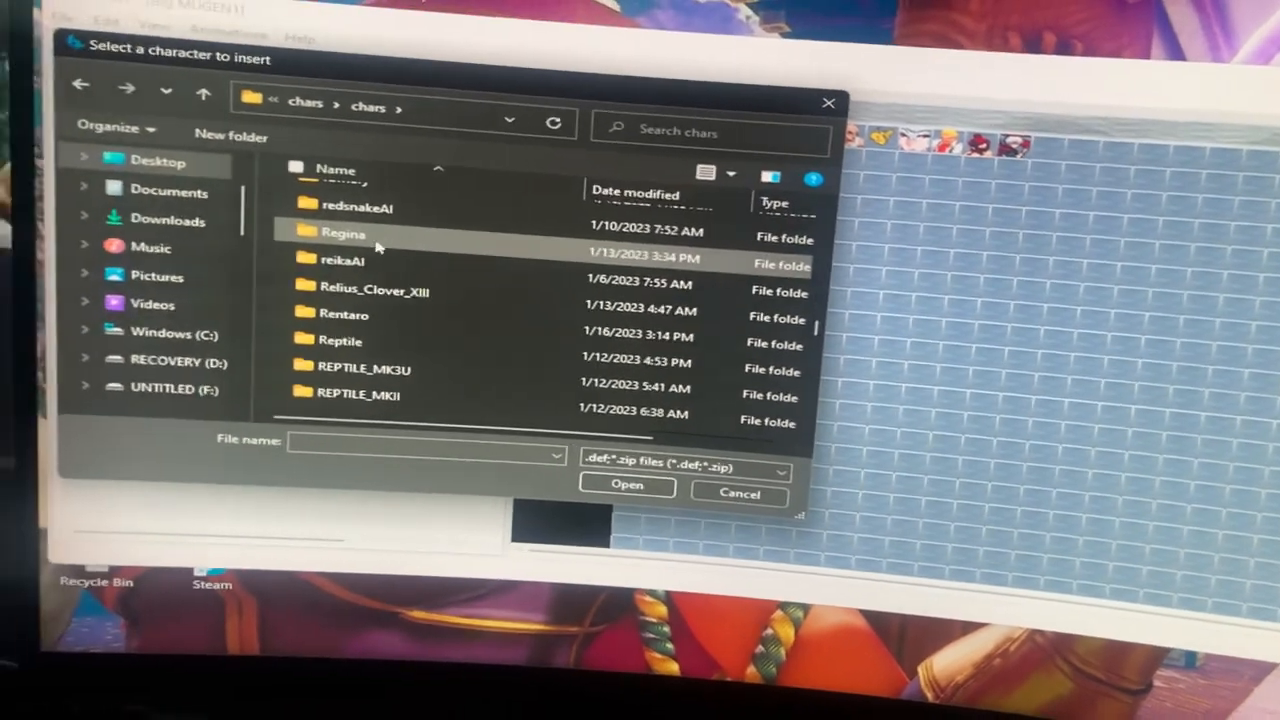
{"action": "double_click", "coordinate": [358, 207]}
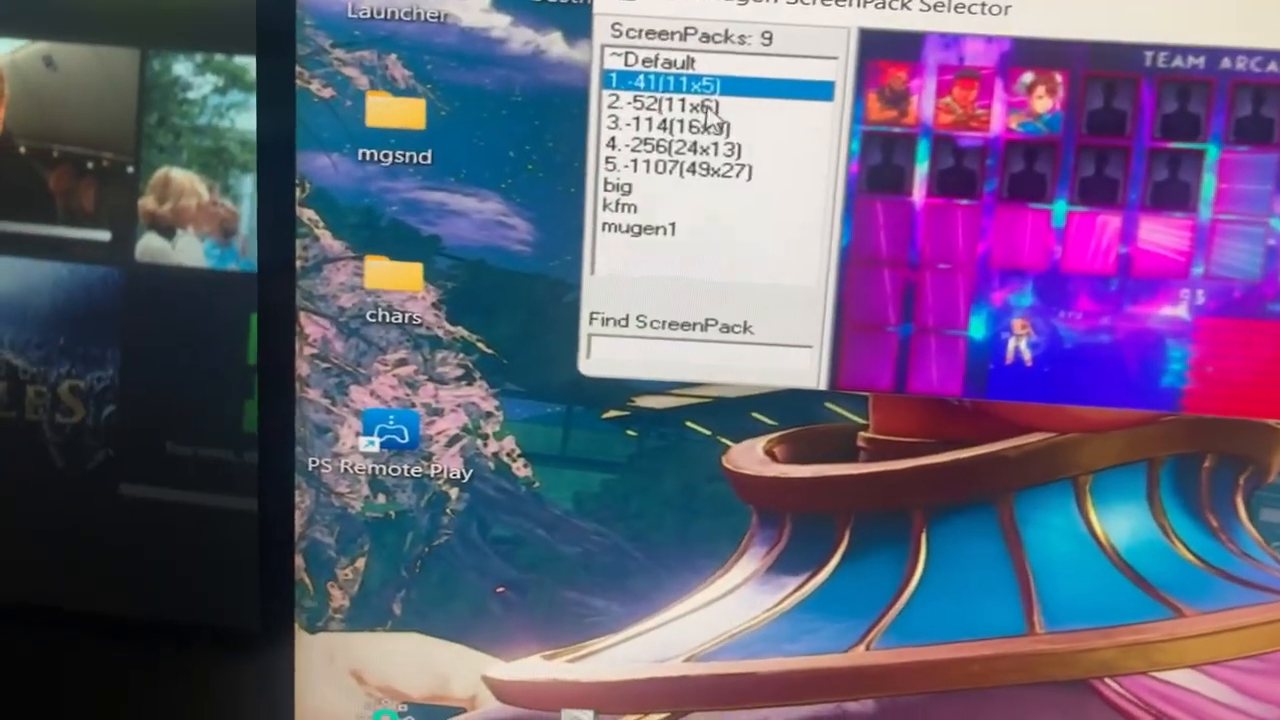
Preview the 4.-256(24x13) and 5.-1107(49x27) screenpacks in the selector.
{"action": "left_click", "coordinate": [475, 151]}
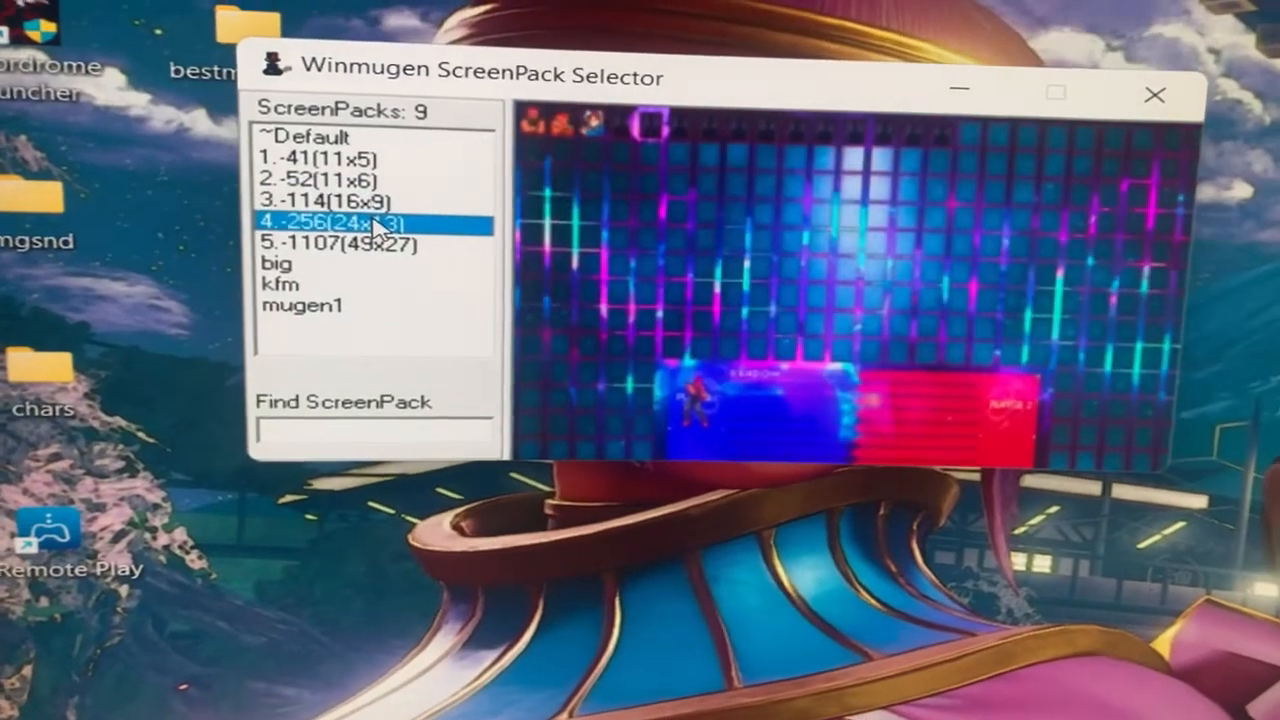
{"action": "left_click", "coordinate": [350, 205]}
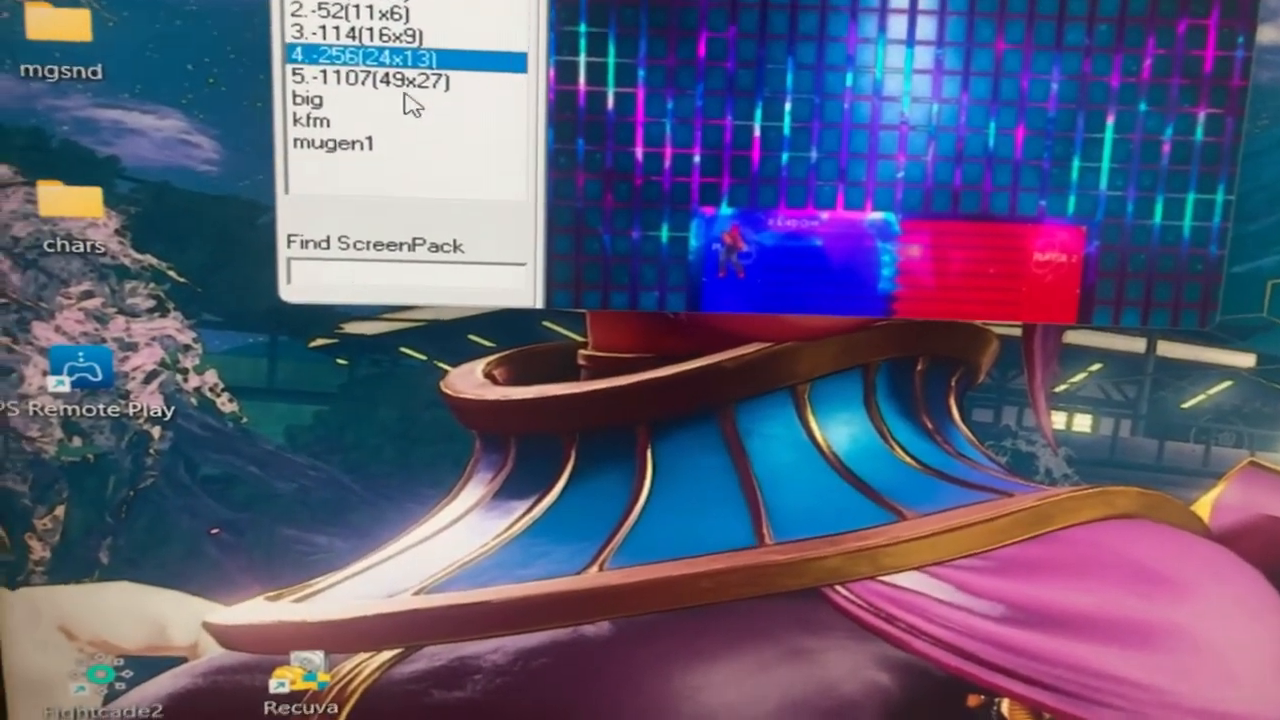
{"action": "left_click", "coordinate": [350, 113]}
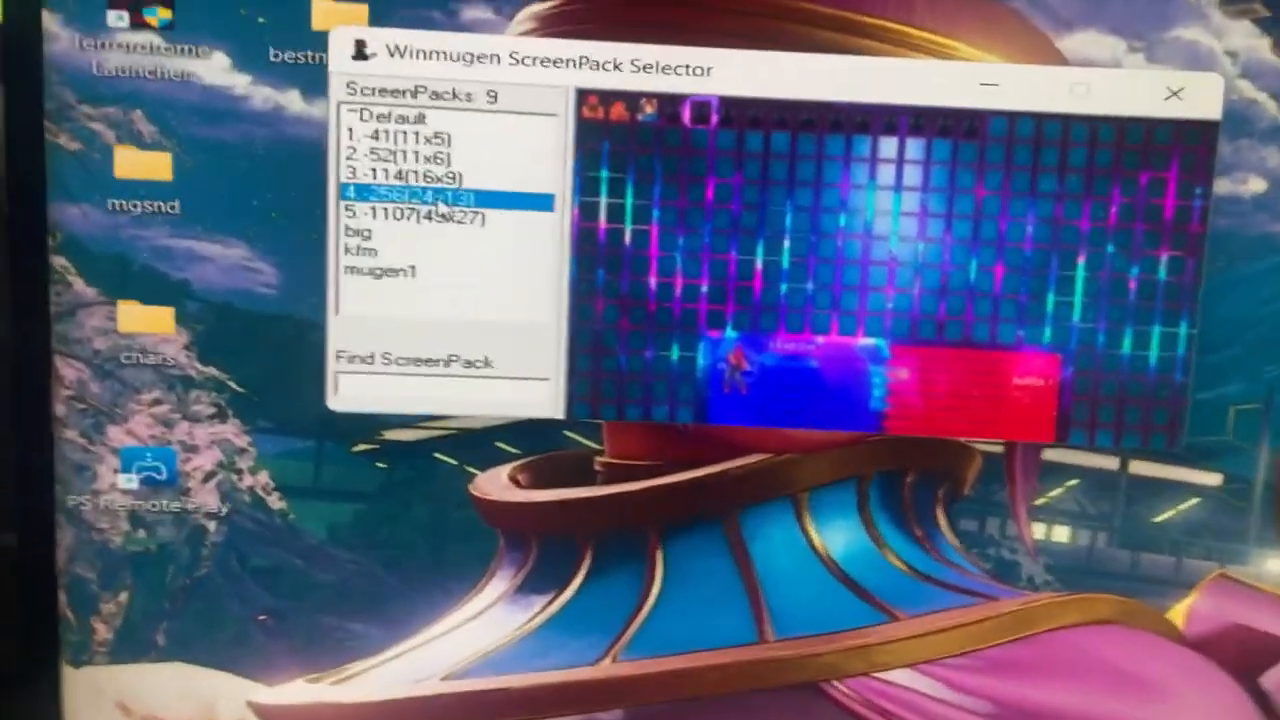
{"action": "left_click", "coordinate": [410, 190]}
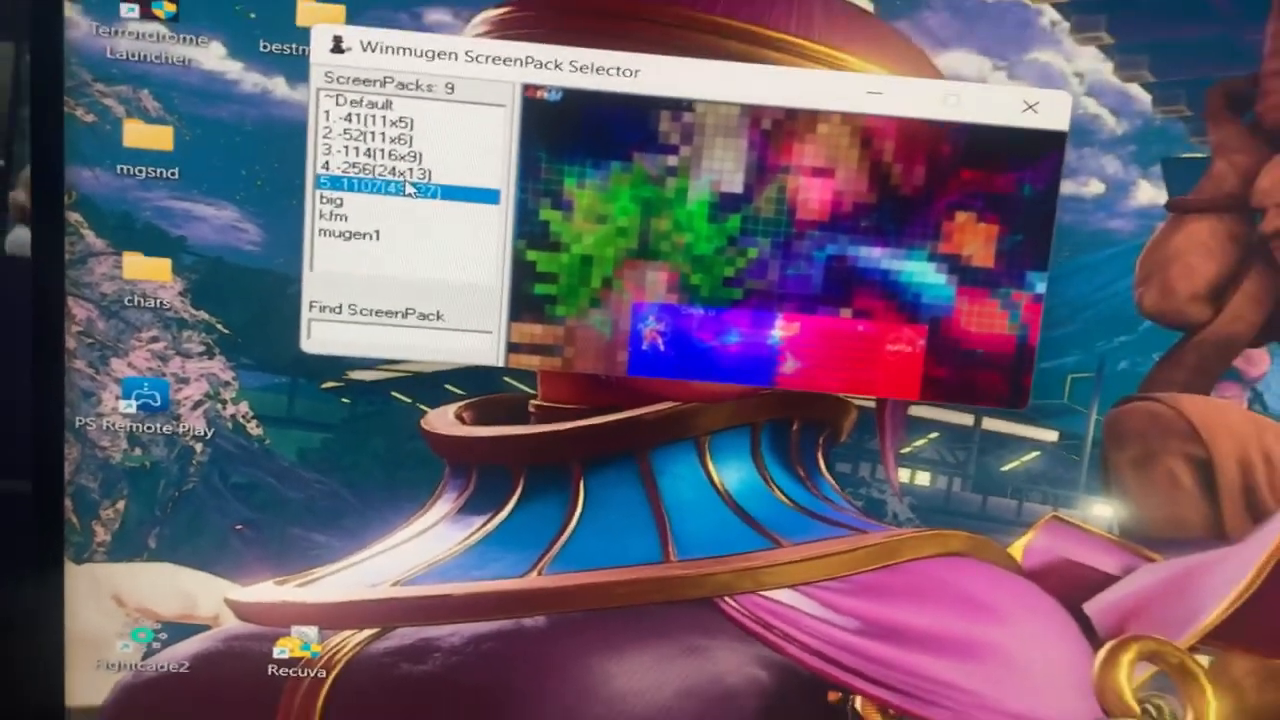